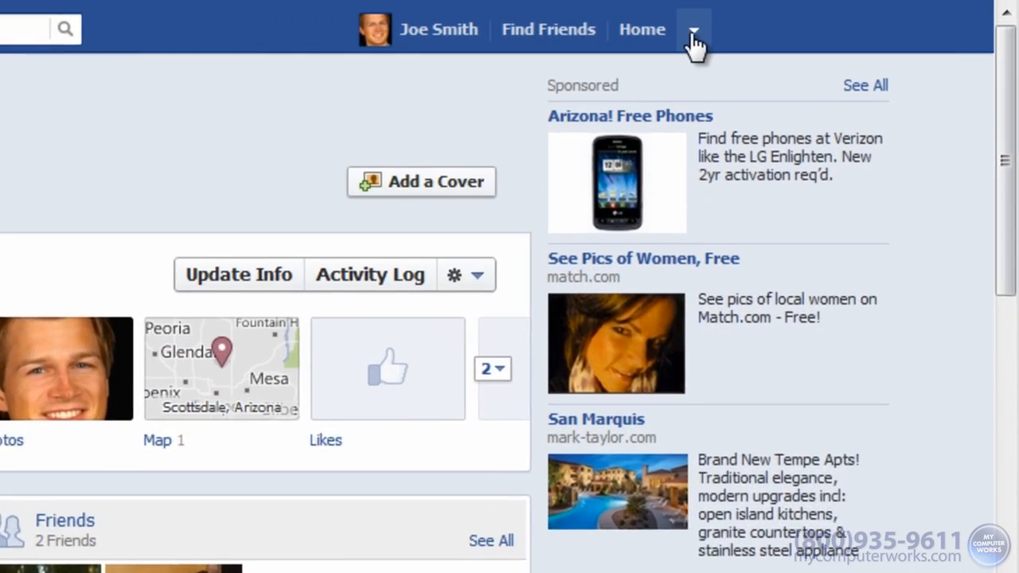
# Browse the account and security settings to reach the account deactivation page
pyautogui.click(693, 29)
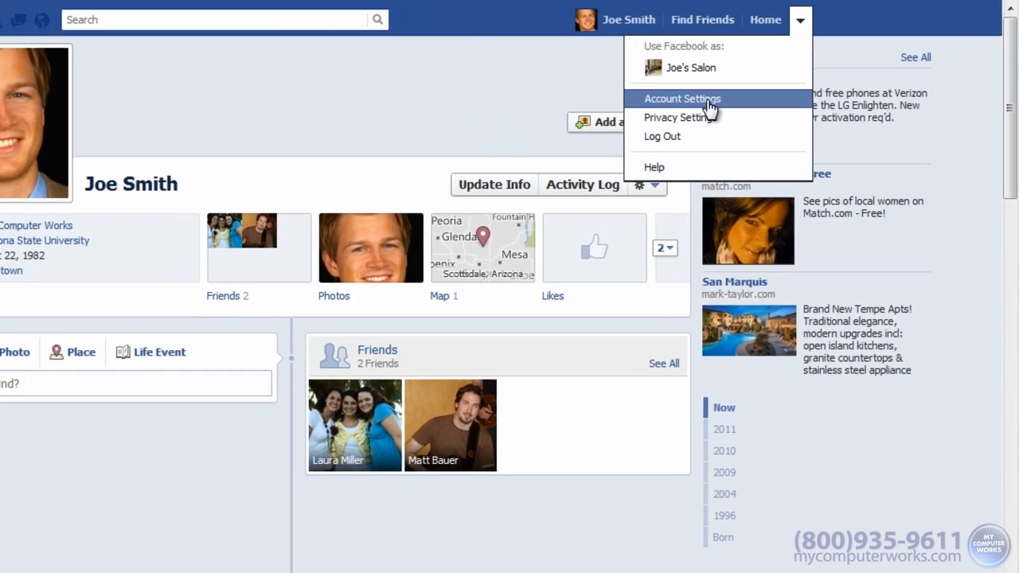
pyautogui.click(682, 98)
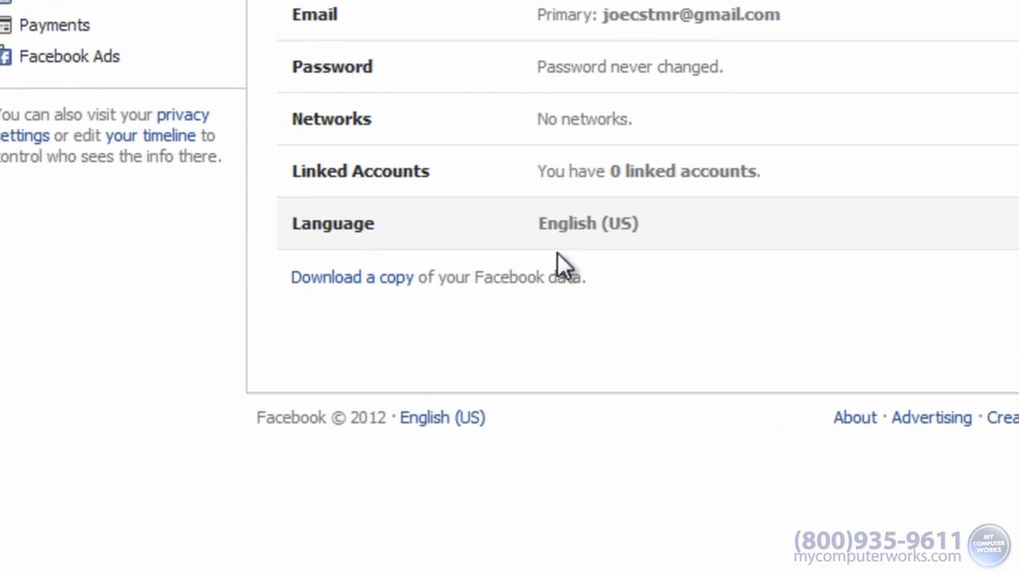
pyautogui.click(351, 277)
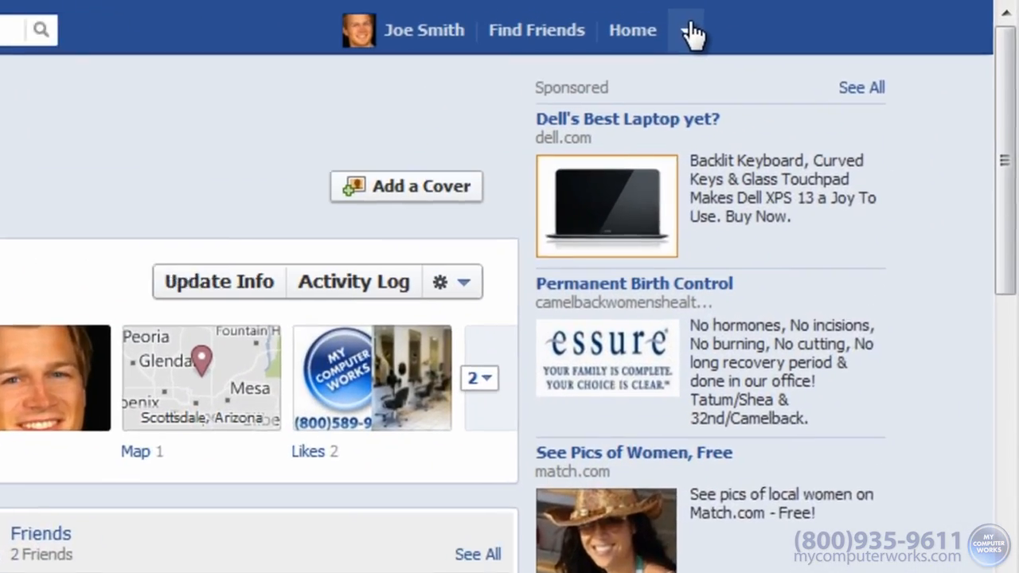
pyautogui.click(686, 30)
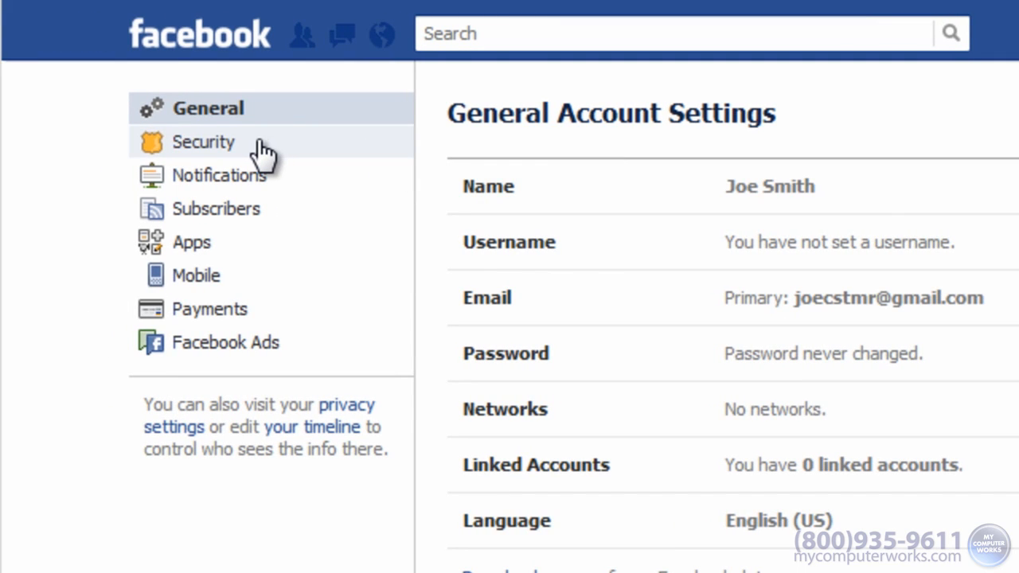
pyautogui.click(203, 141)
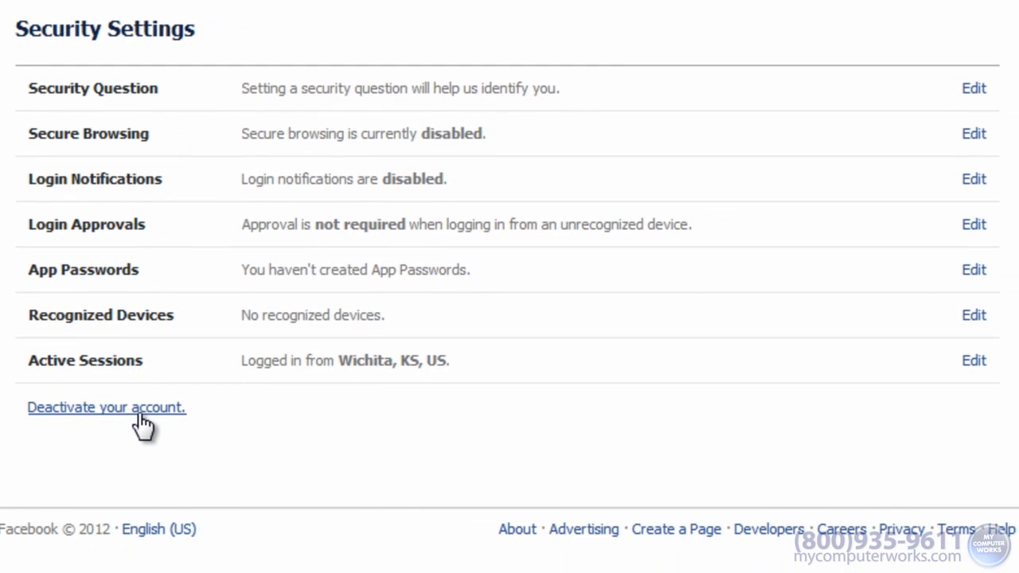
pyautogui.click(106, 407)
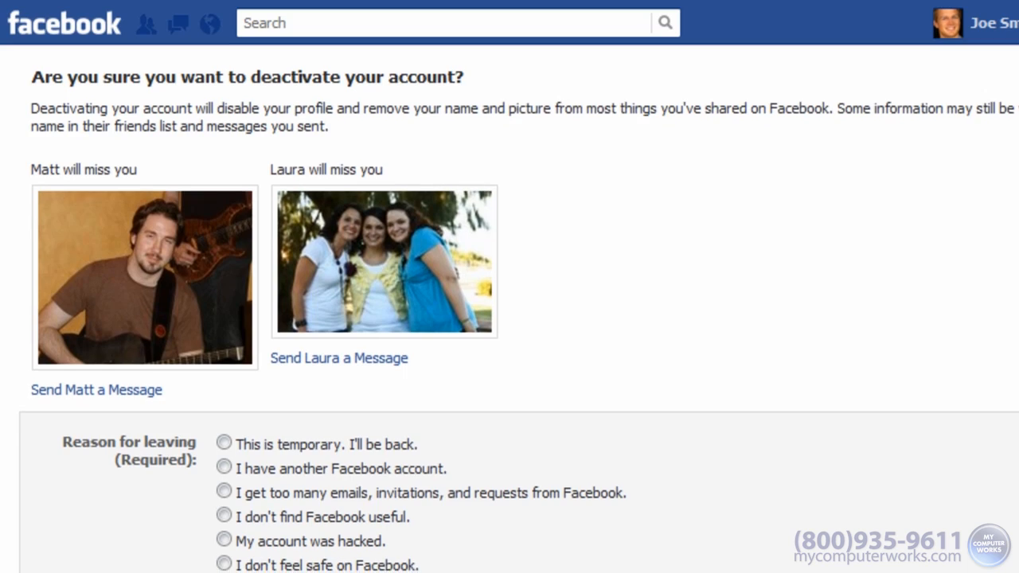
pyautogui.scroll(-3)
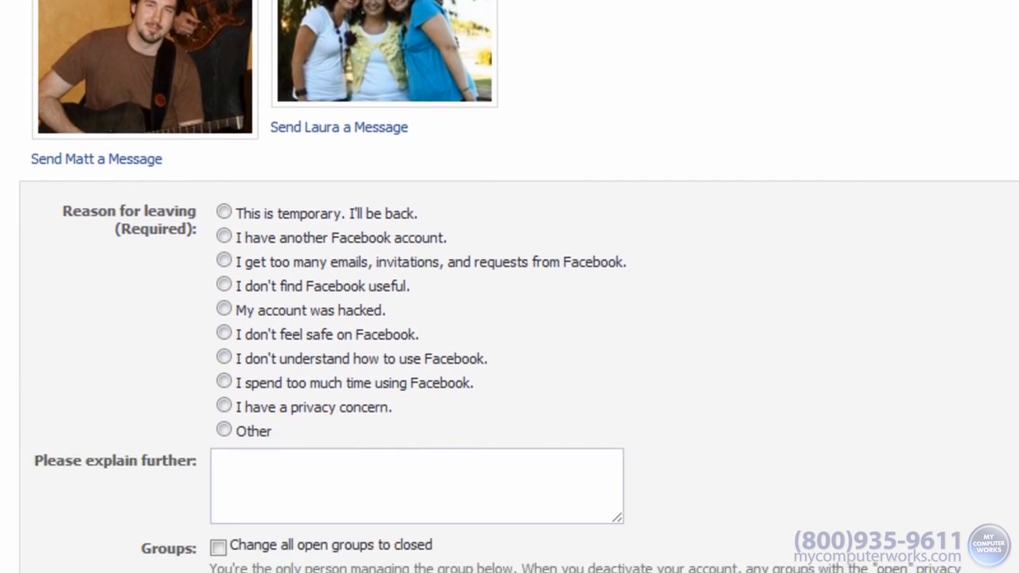
pyautogui.scroll(-3)
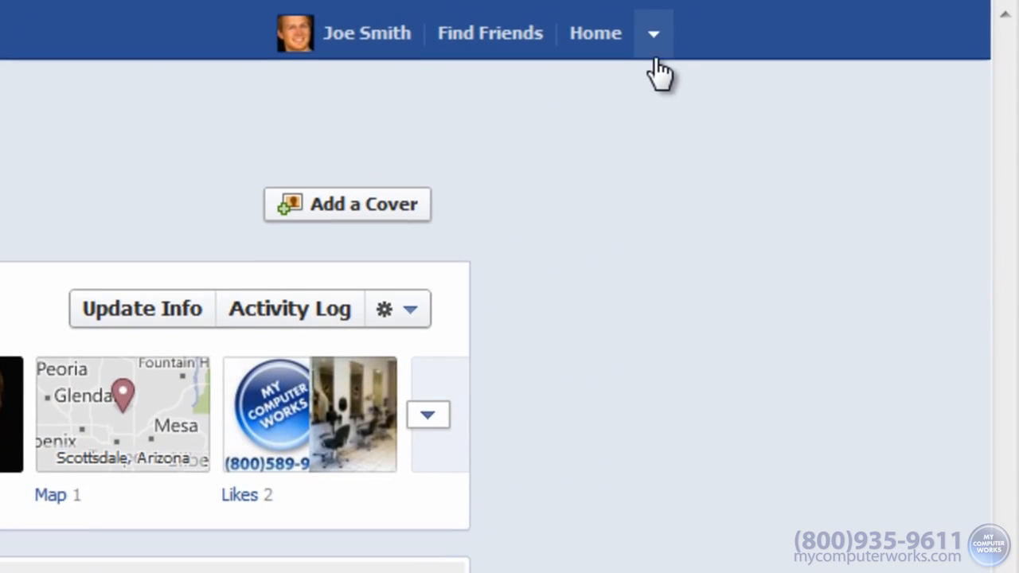
# Search Help for 'delete account' and open the answer on permanently deleting an account
pyautogui.click(653, 33)
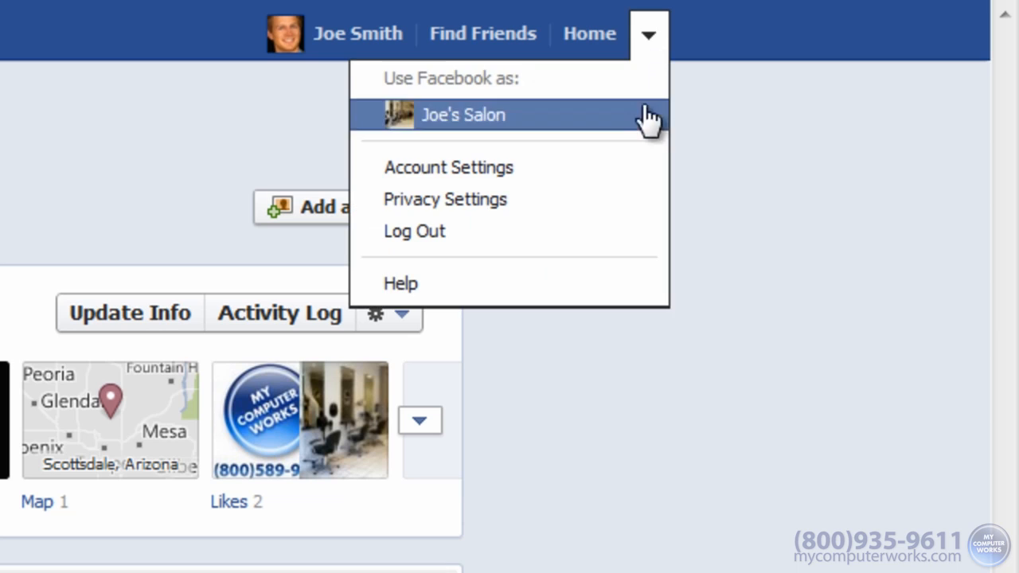
pyautogui.moveTo(478, 283)
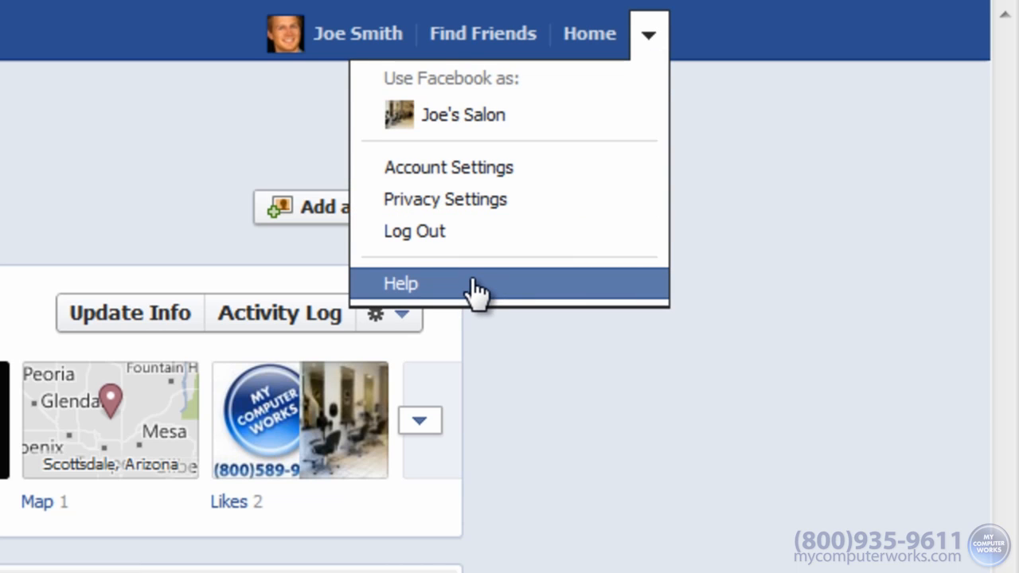
pyautogui.click(401, 283)
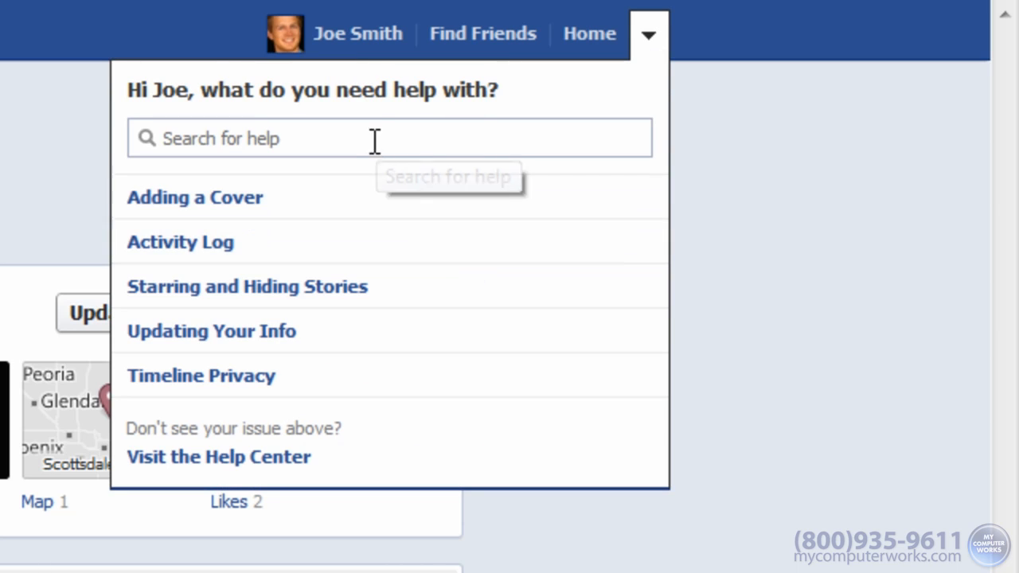
pyautogui.write('delete account')
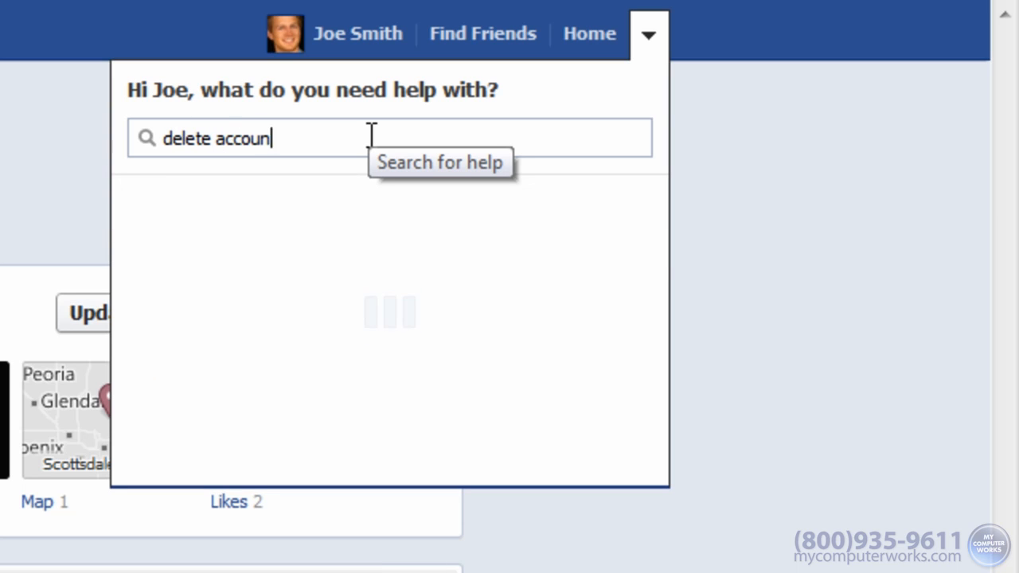
pyautogui.write('t')
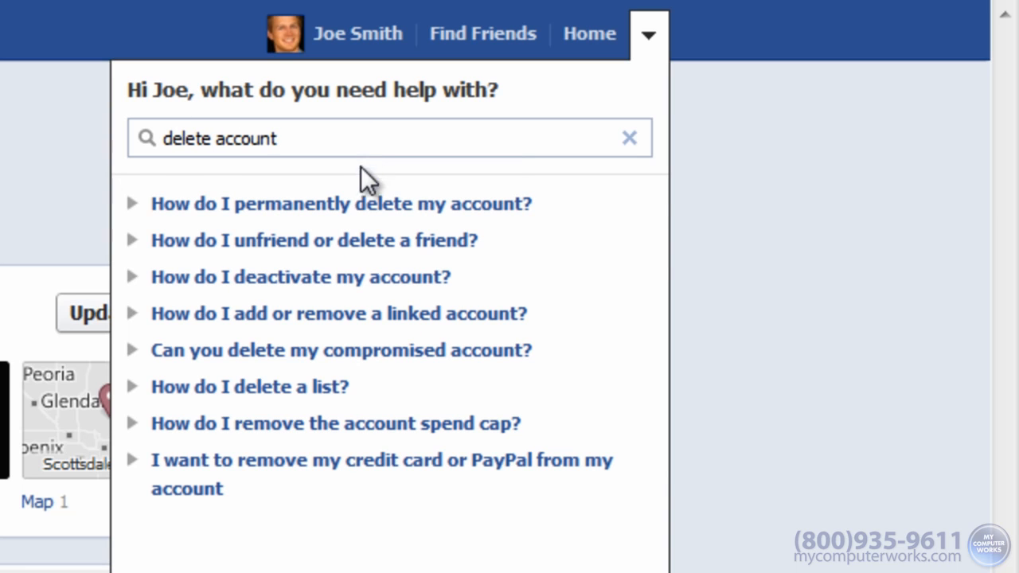
pyautogui.click(341, 203)
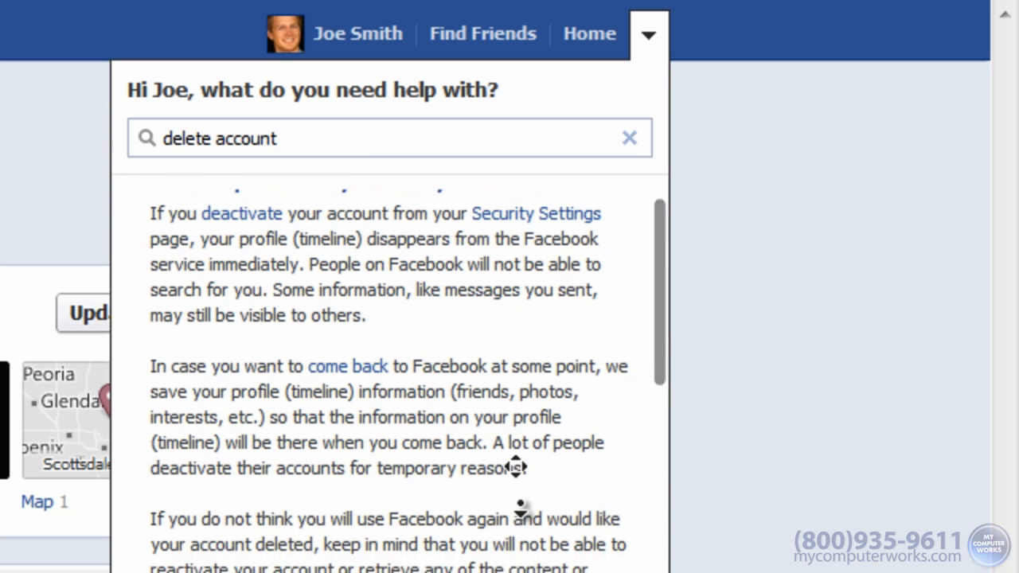
pyautogui.scroll(-3)
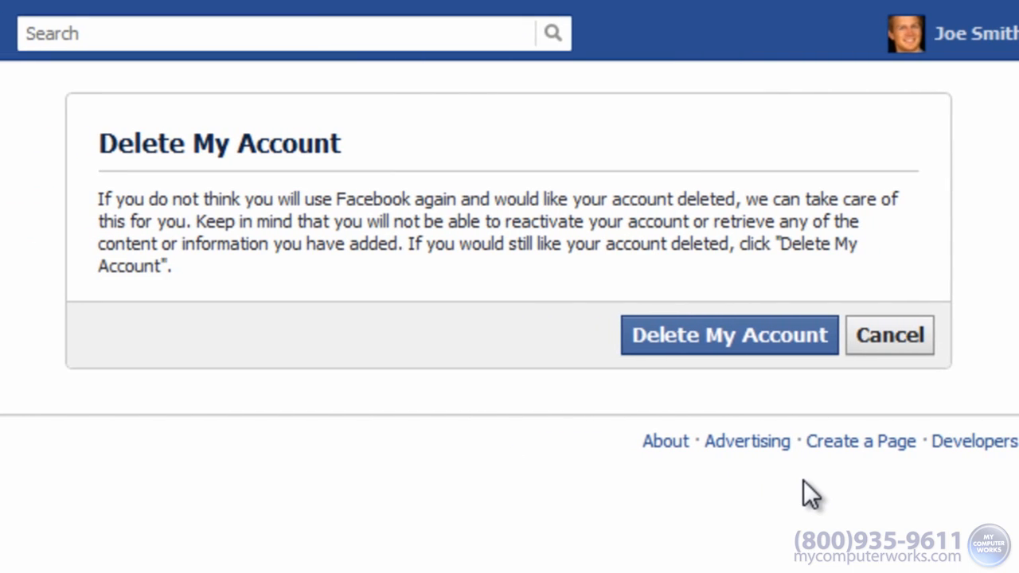
pyautogui.moveTo(744, 364)
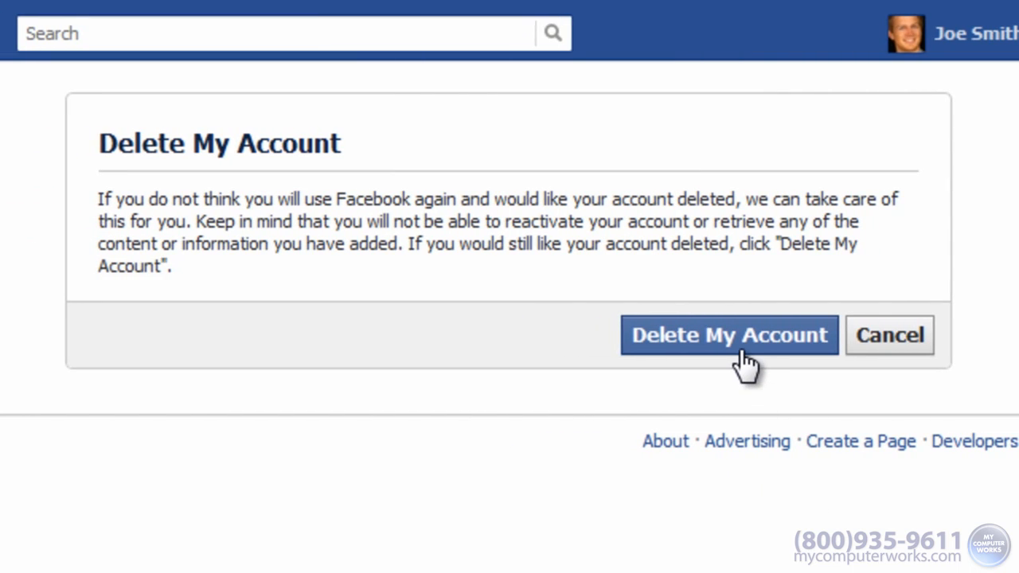
# Confirm Delete My Account with the account password and captcha text 's5JxYd'
pyautogui.click(729, 335)
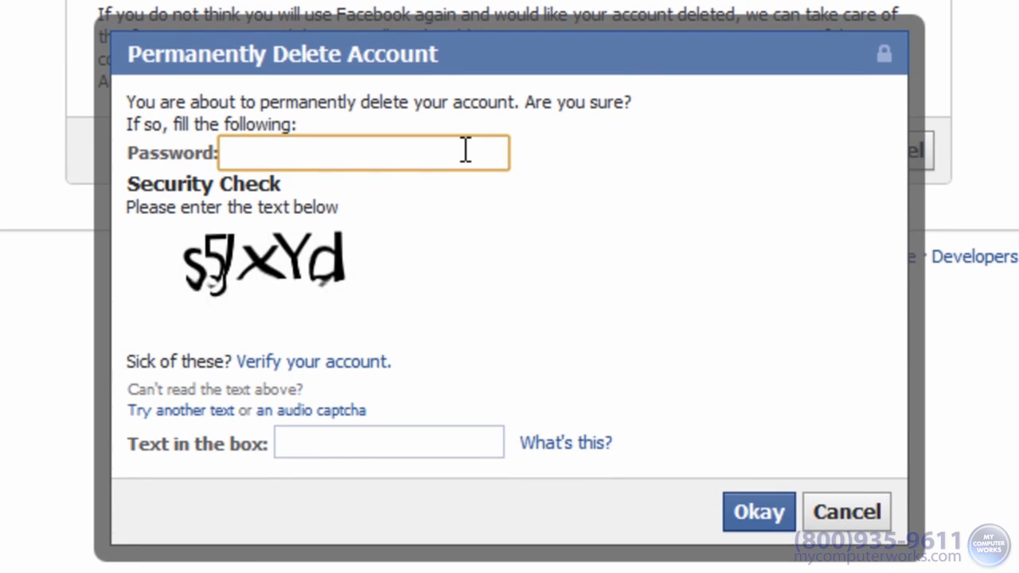
pyautogui.write('password')
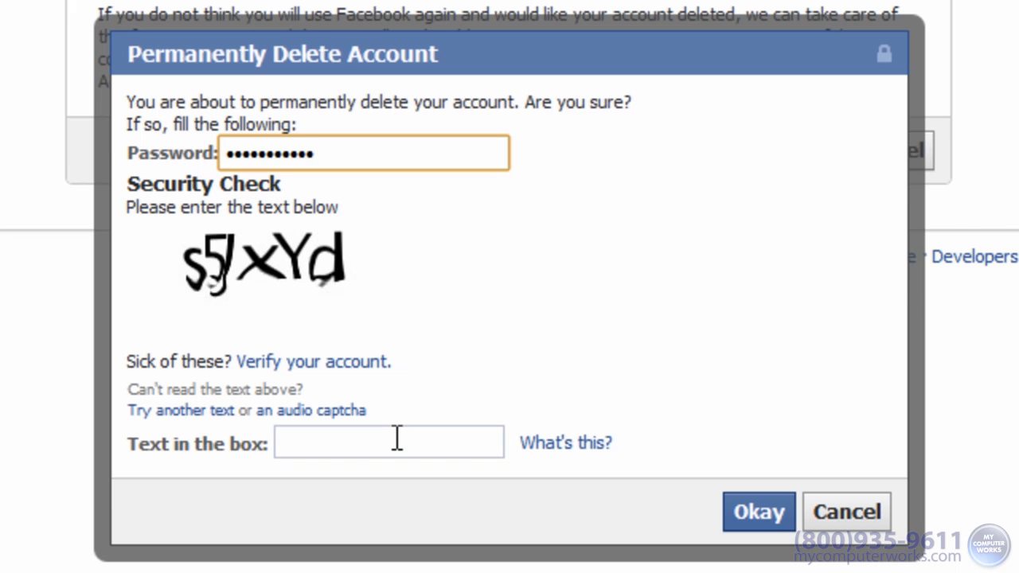
pyautogui.write('s5JxYd')
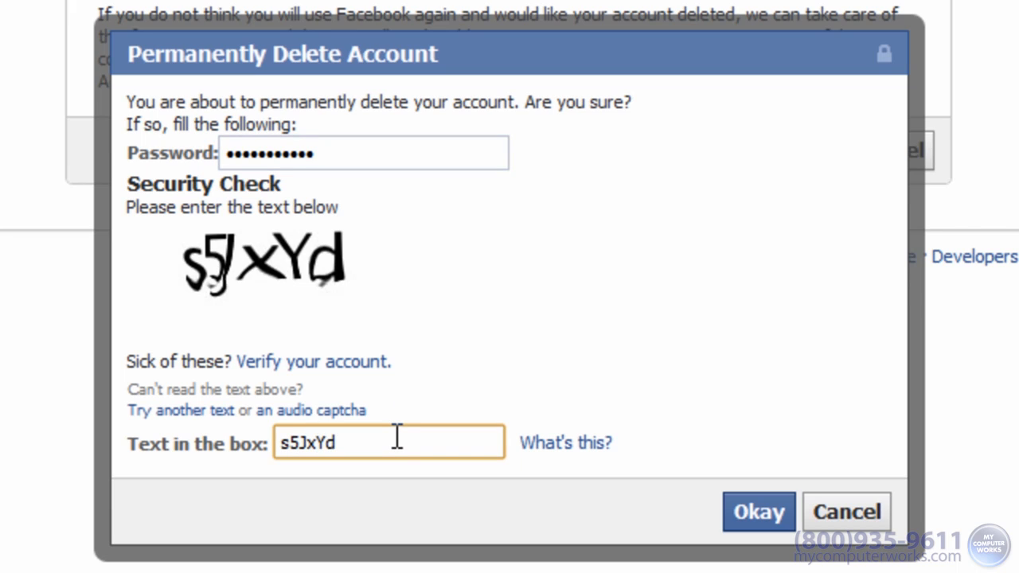
pyautogui.moveTo(760, 529)
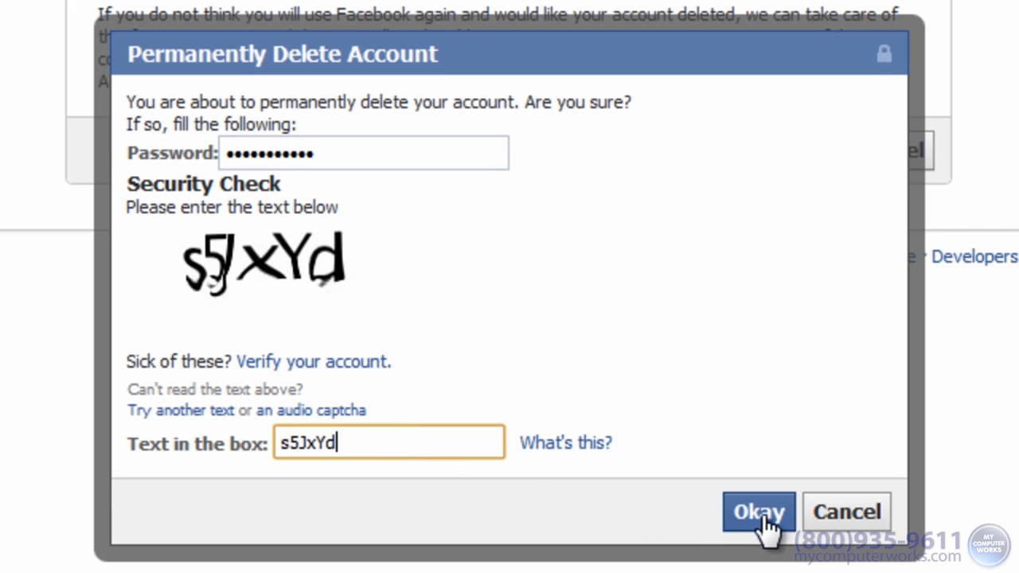
pyautogui.click(757, 512)
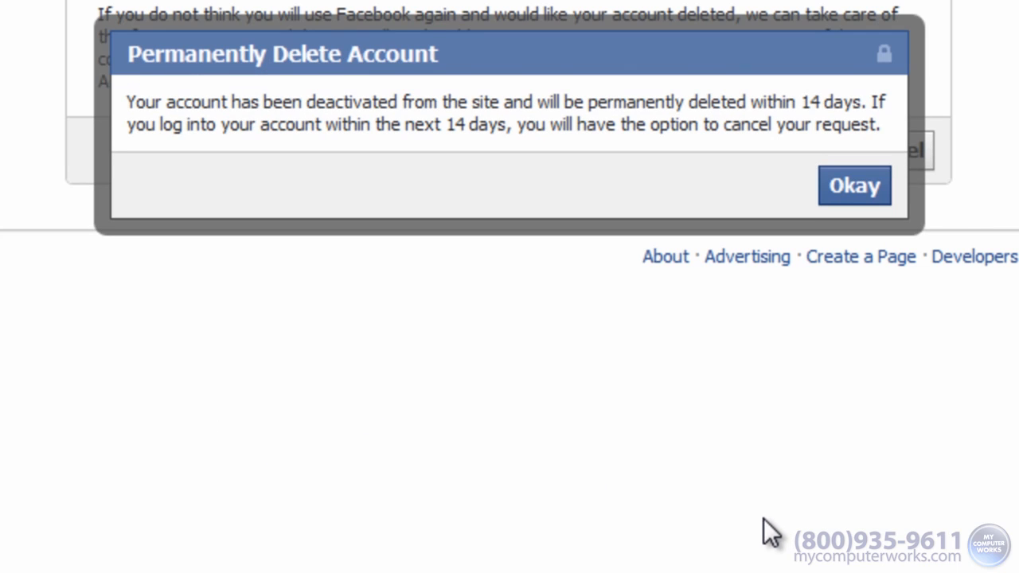
pyautogui.moveTo(798, 495)
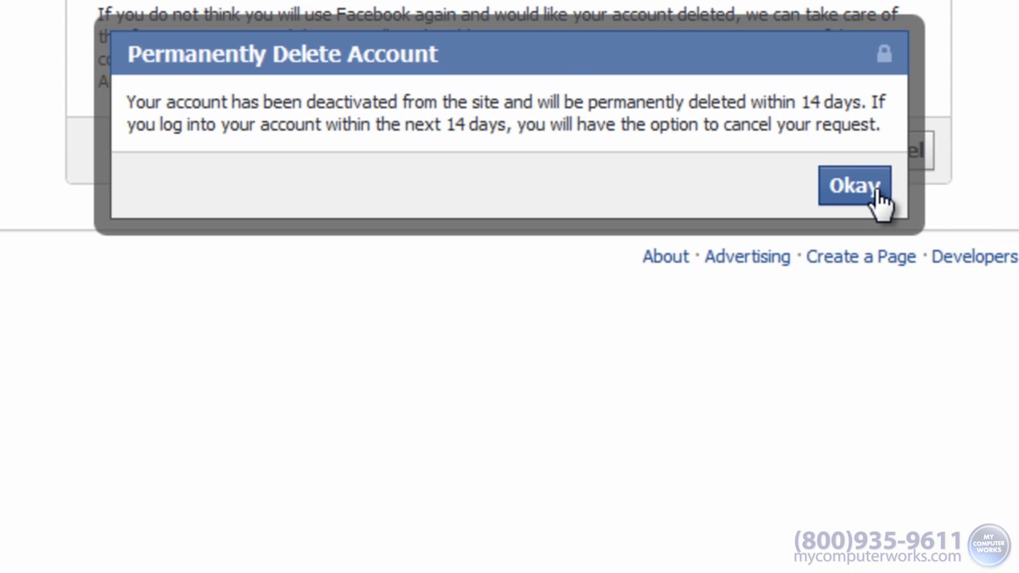
# Dismiss the deletion notice and view the page scheduling deletion for May 21, 2012
pyautogui.click(854, 186)
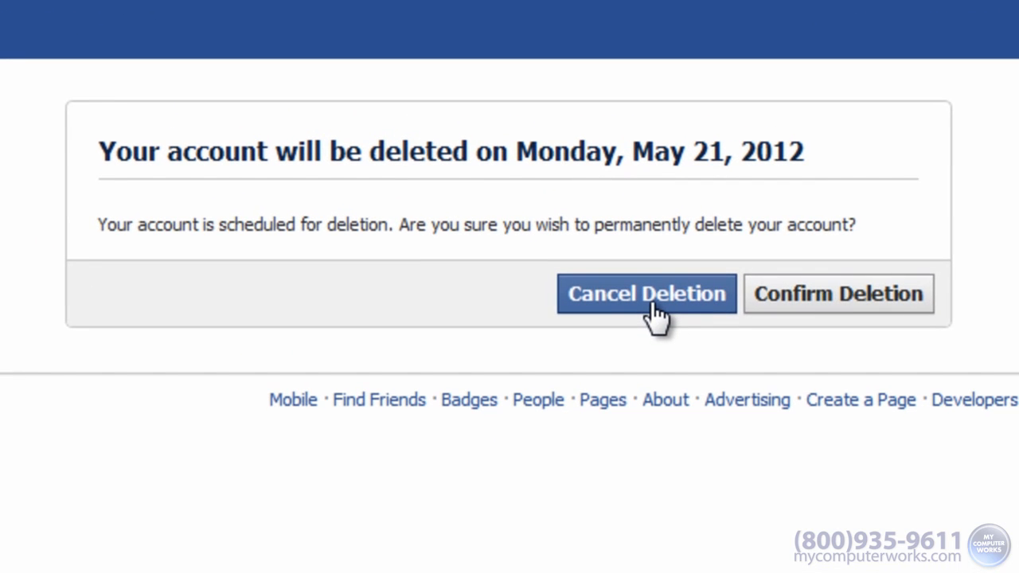
pyautogui.click(646, 294)
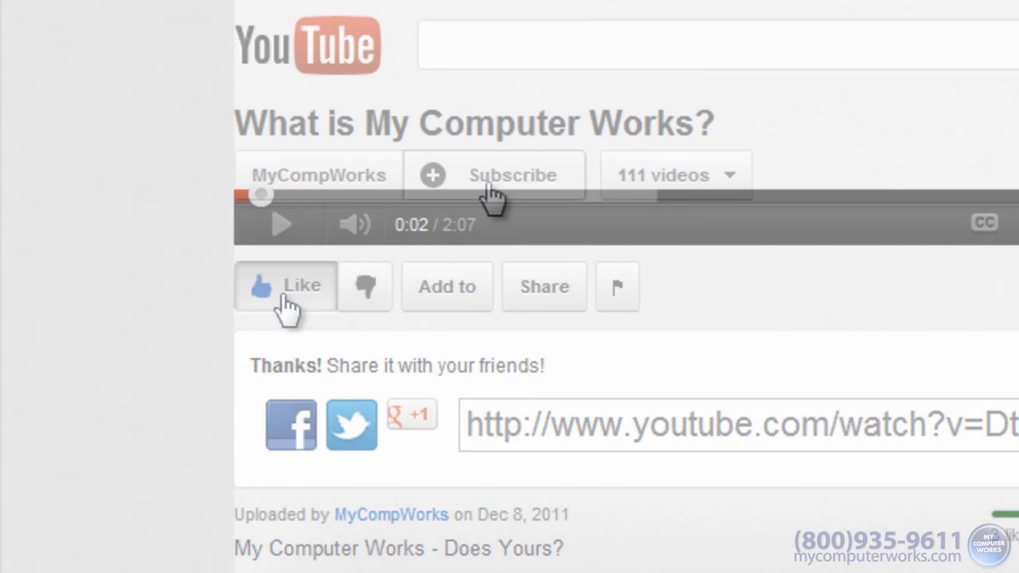
# Like the YouTube video and view its description with Facebook and Twitter links
pyautogui.click(493, 174)
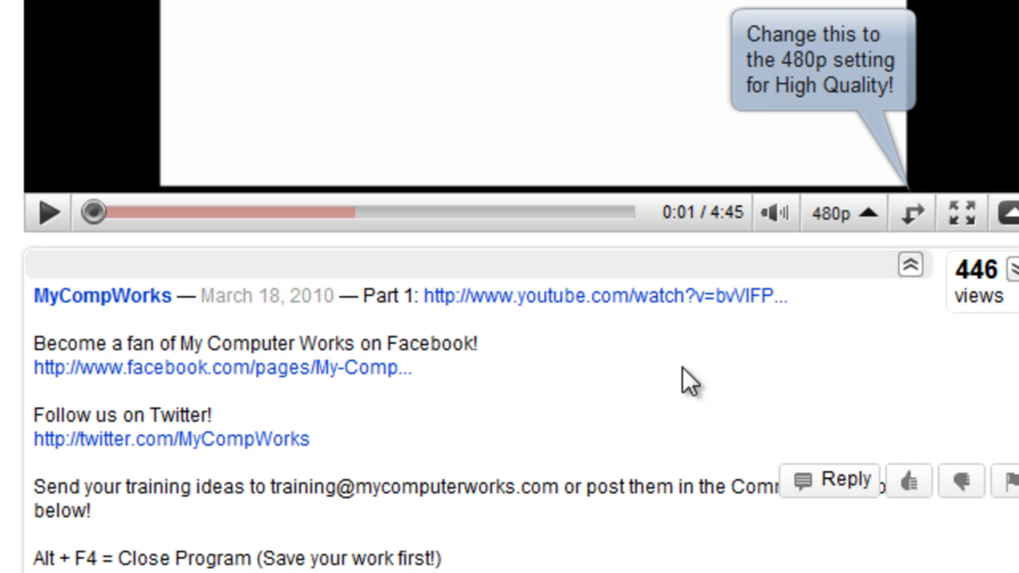
pyautogui.moveTo(159, 438)
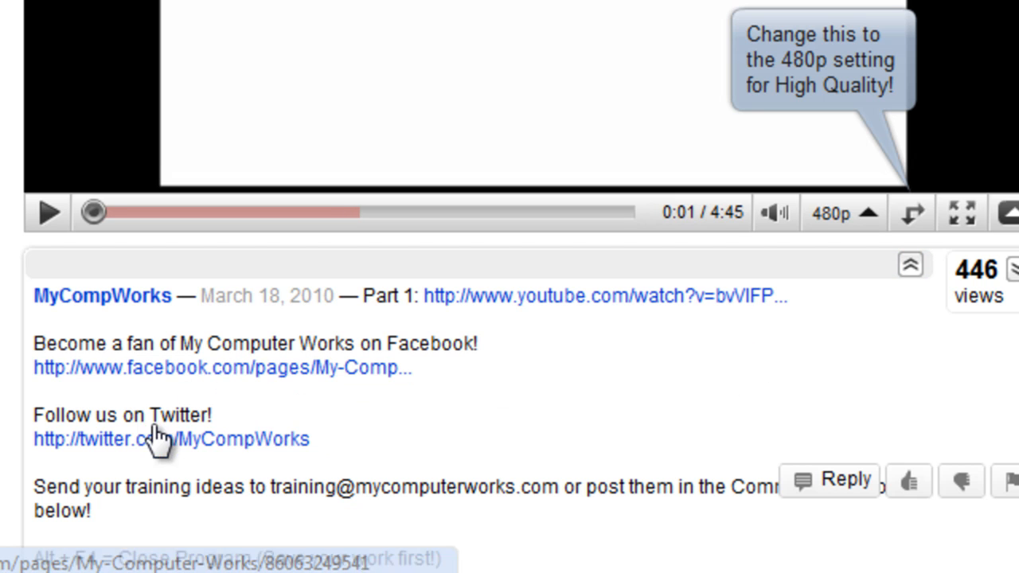